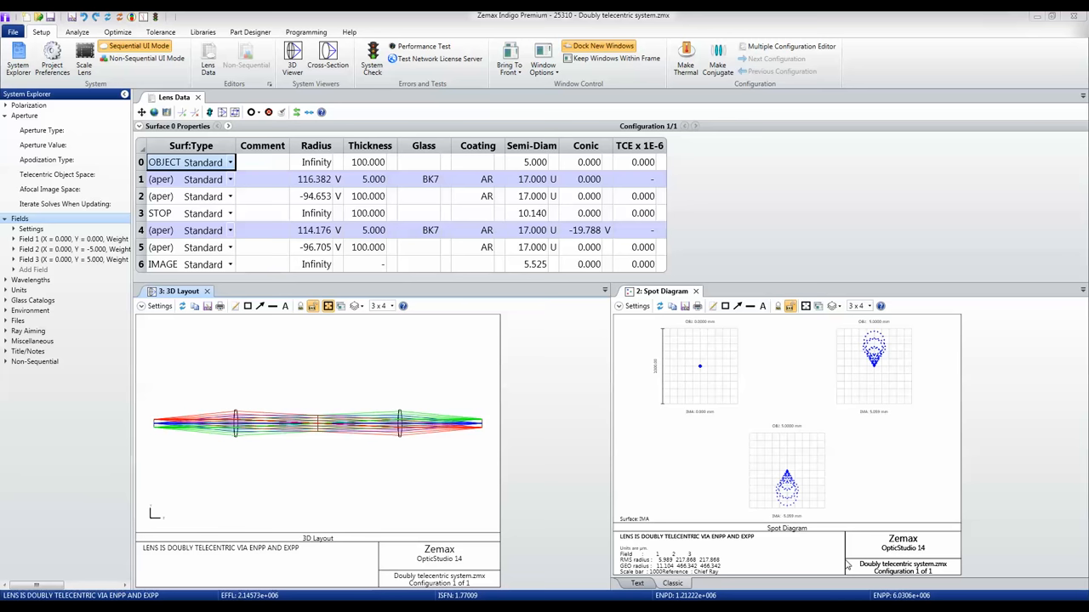
{"action": "mouse_move", "coordinate": [364, 367]}
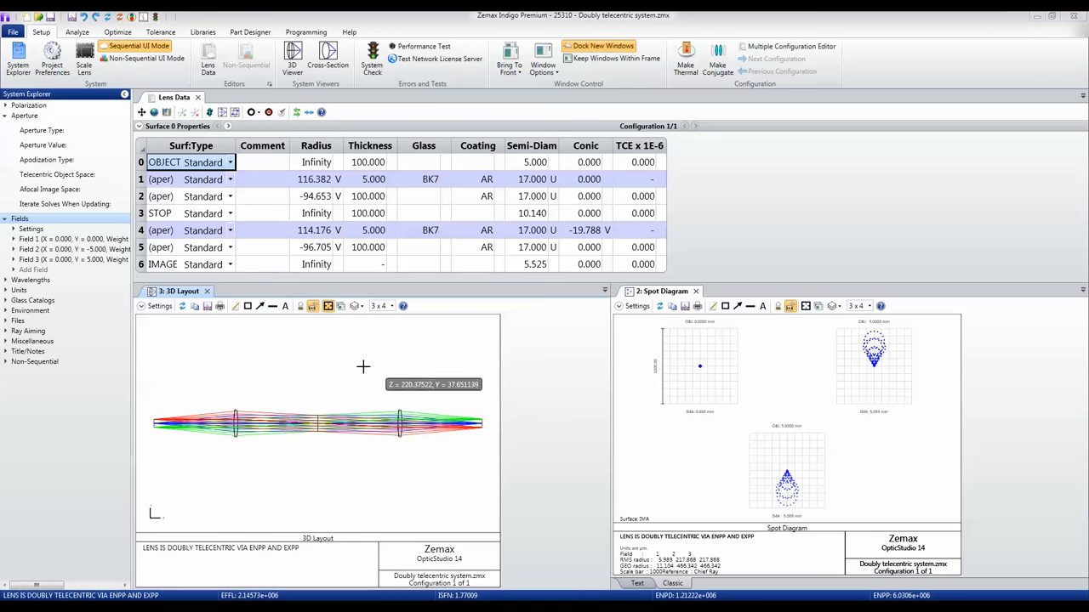
{"action": "mouse_move", "coordinate": [297, 373]}
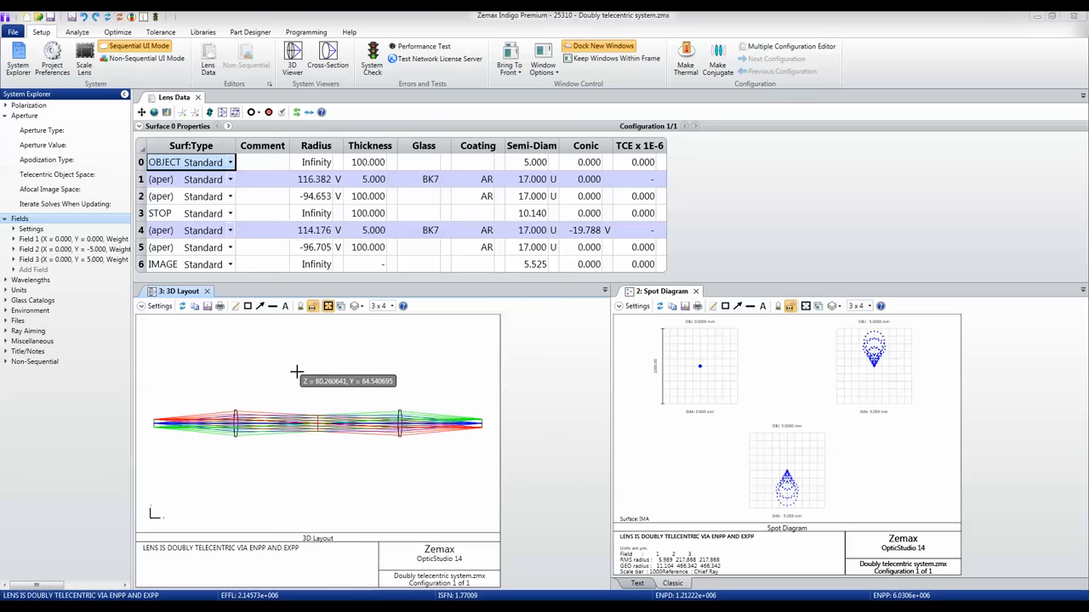
{"action": "mouse_move", "coordinate": [38, 41]}
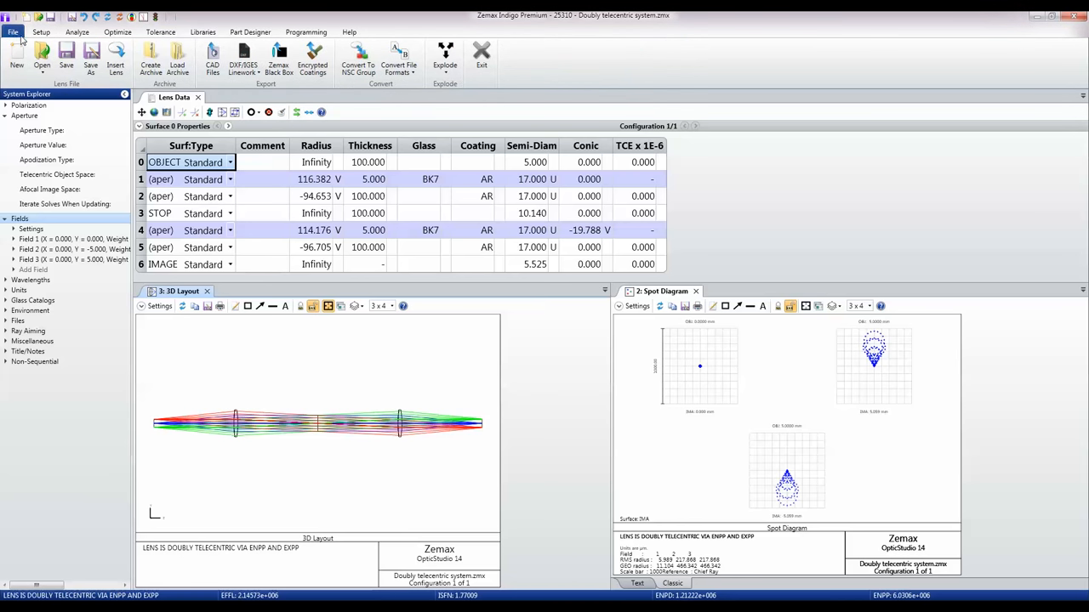
{"action": "mouse_move", "coordinate": [279, 60]}
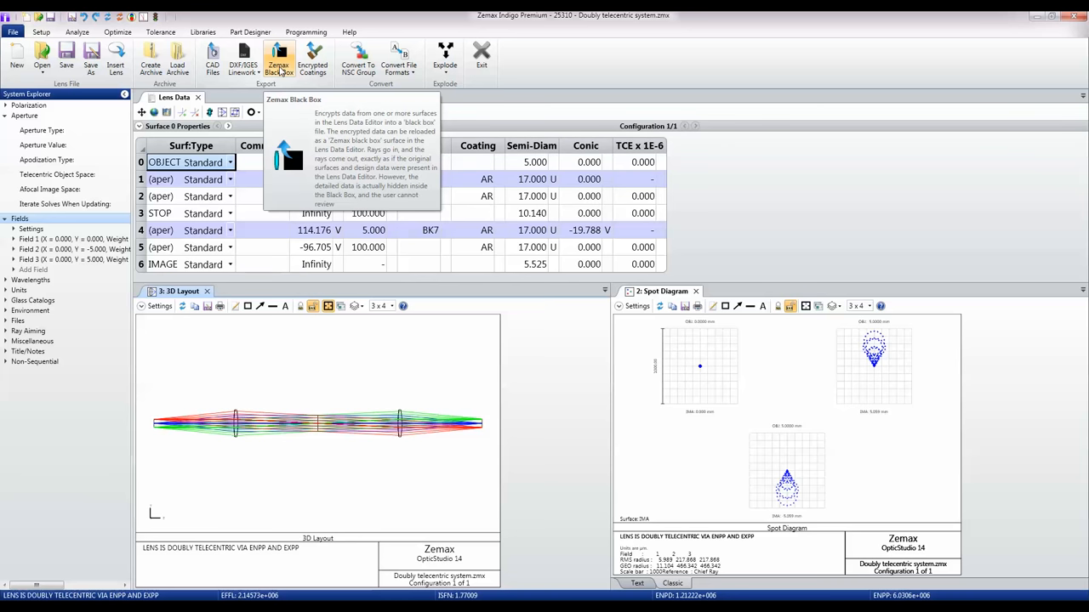
Bring up the Zemax Black Box export options from the File tab.
{"action": "left_click", "coordinate": [279, 60]}
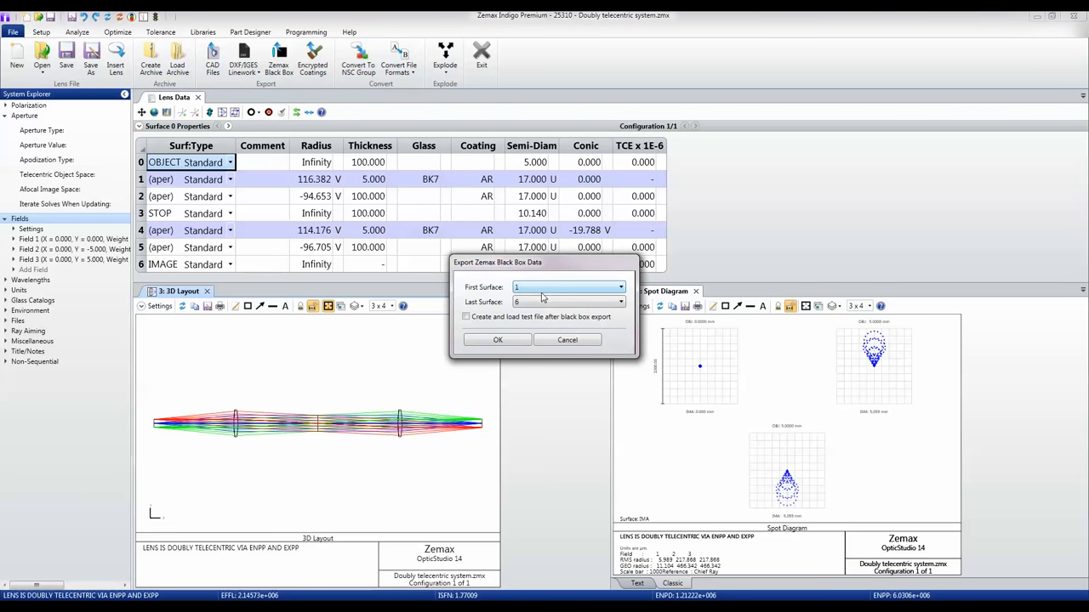
Set the black box range to surfaces 4–5 with 'Create and load test file' enabled.
{"action": "left_click", "coordinate": [621, 302]}
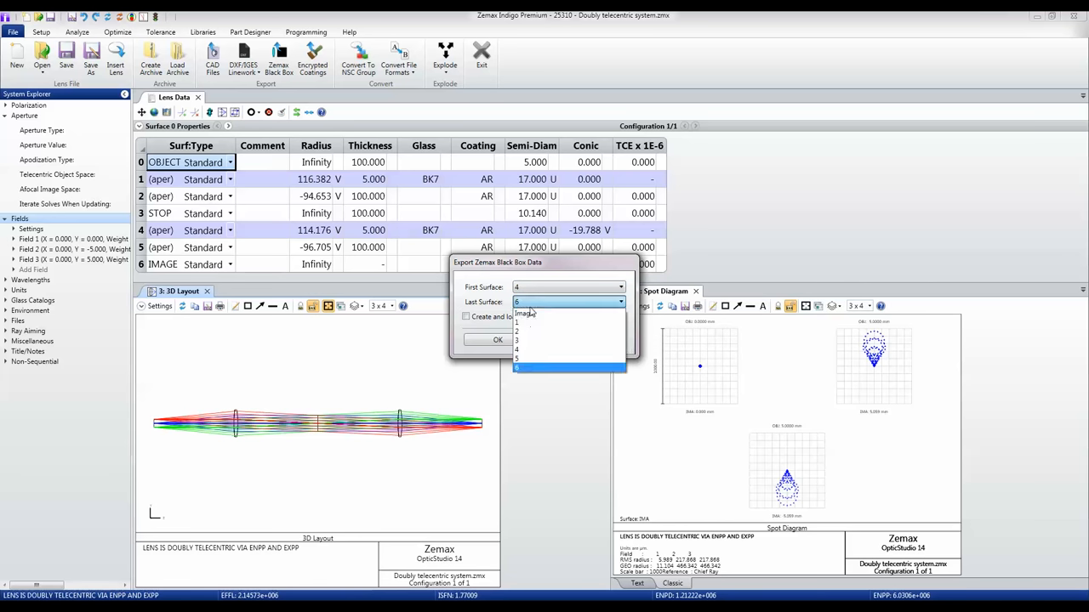
{"action": "left_click", "coordinate": [516, 358]}
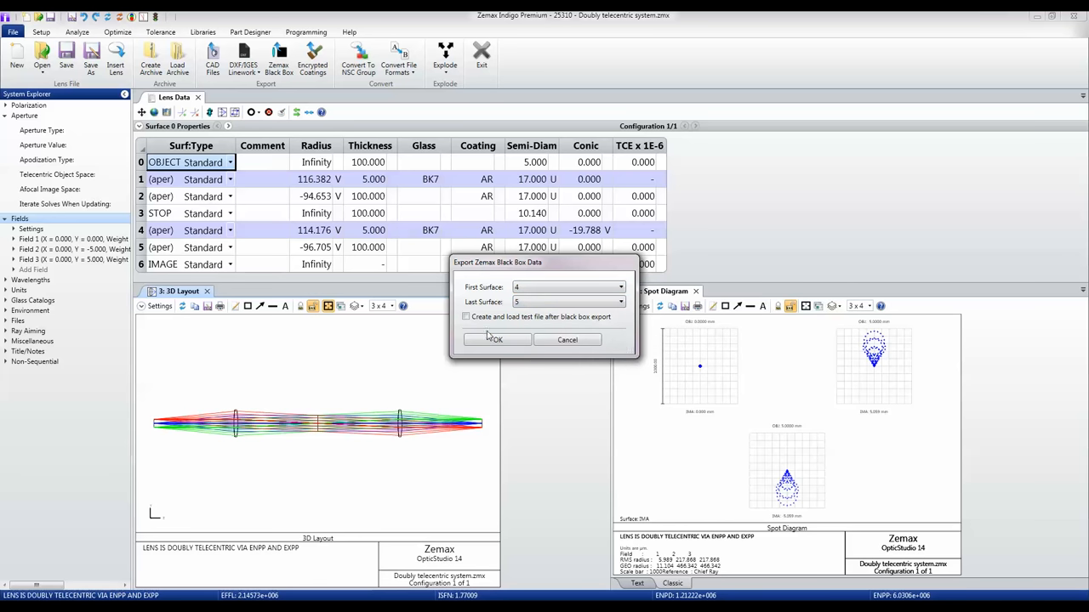
{"action": "left_click", "coordinate": [466, 317]}
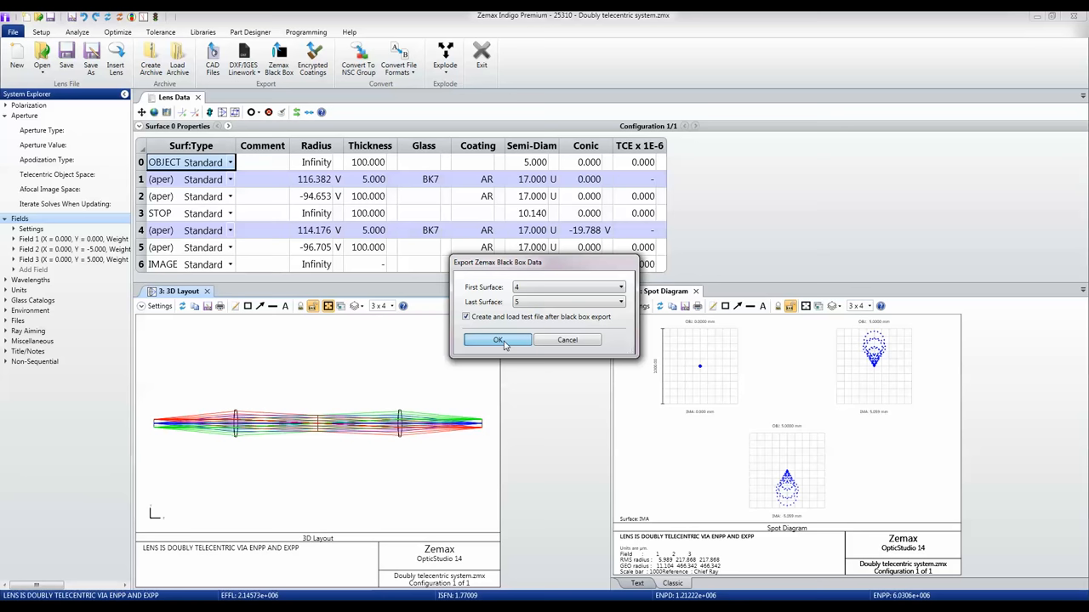
{"action": "left_click", "coordinate": [498, 339]}
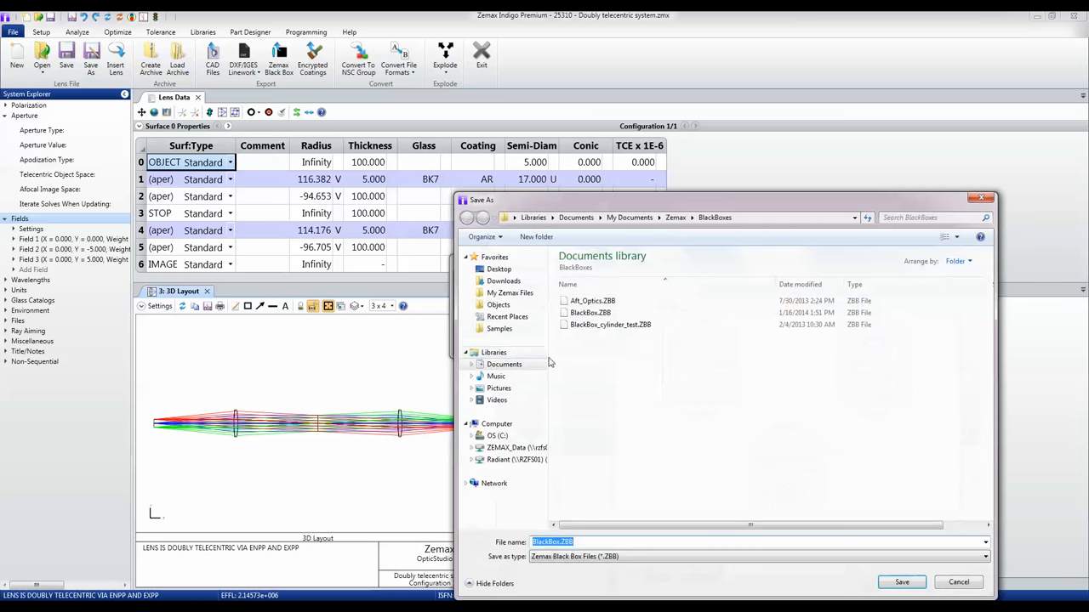
Save as BlackBox.ZBB, overwrite the existing file, and load the test lens.
{"action": "left_click", "coordinate": [901, 582]}
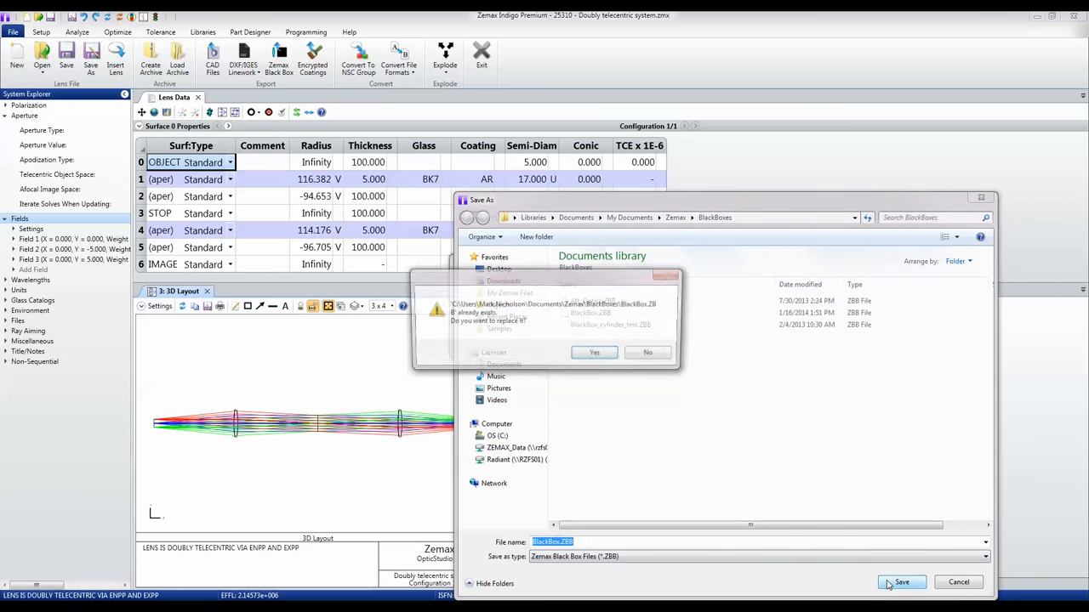
{"action": "left_click", "coordinate": [593, 352]}
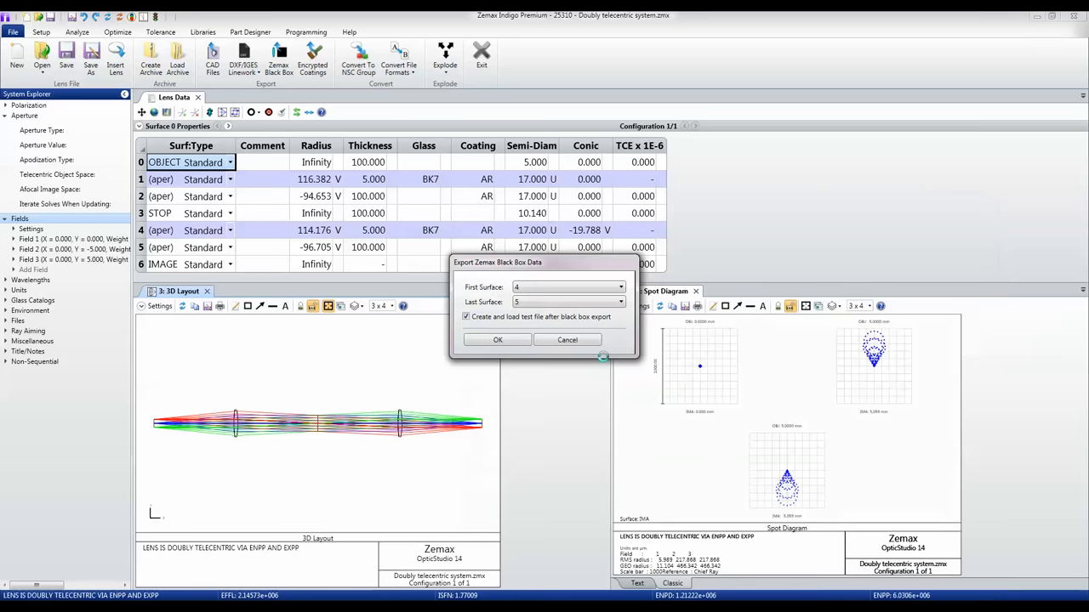
{"action": "left_click", "coordinate": [497, 339]}
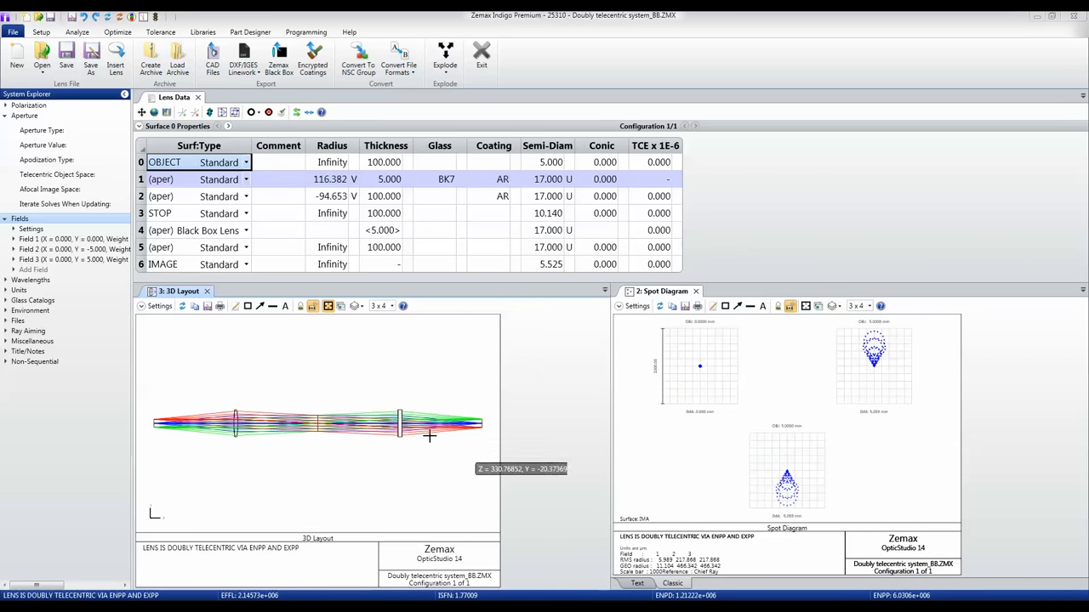
{"action": "mouse_move", "coordinate": [347, 393]}
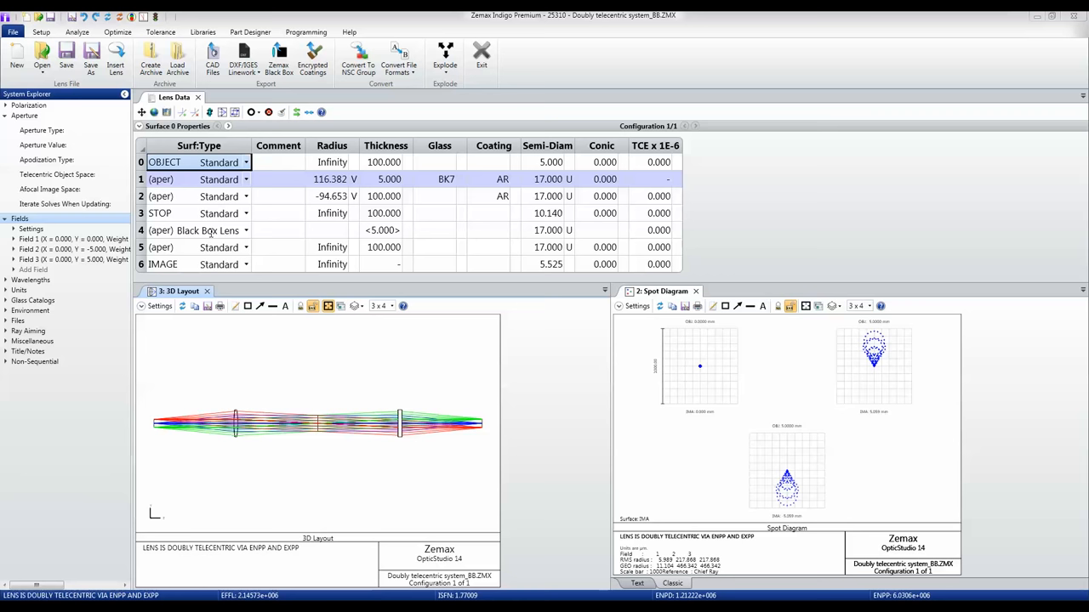
{"action": "mouse_move", "coordinate": [406, 435]}
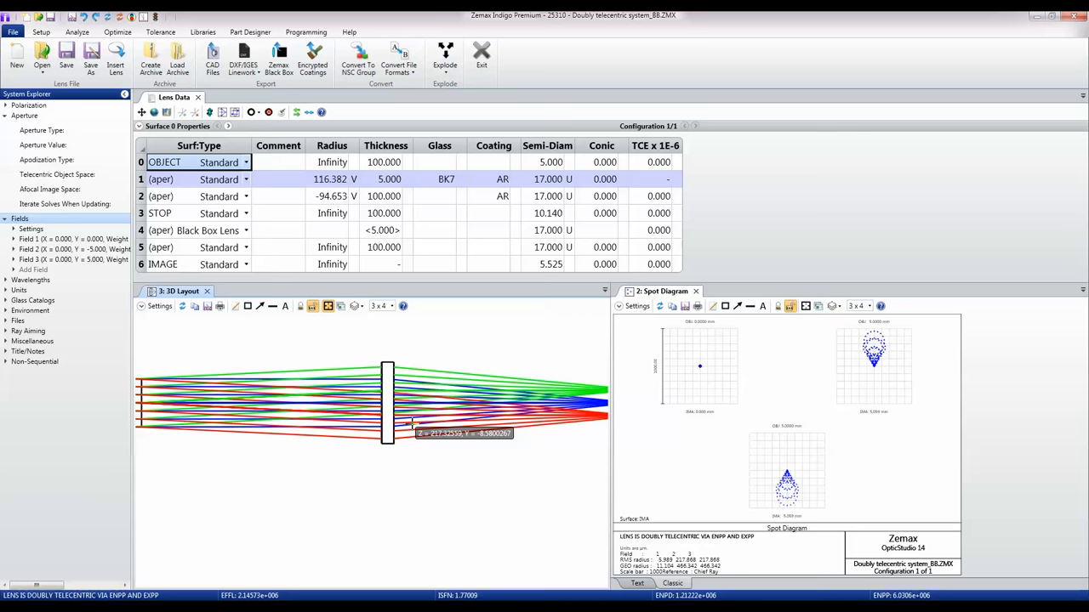
{"action": "mouse_move", "coordinate": [368, 238]}
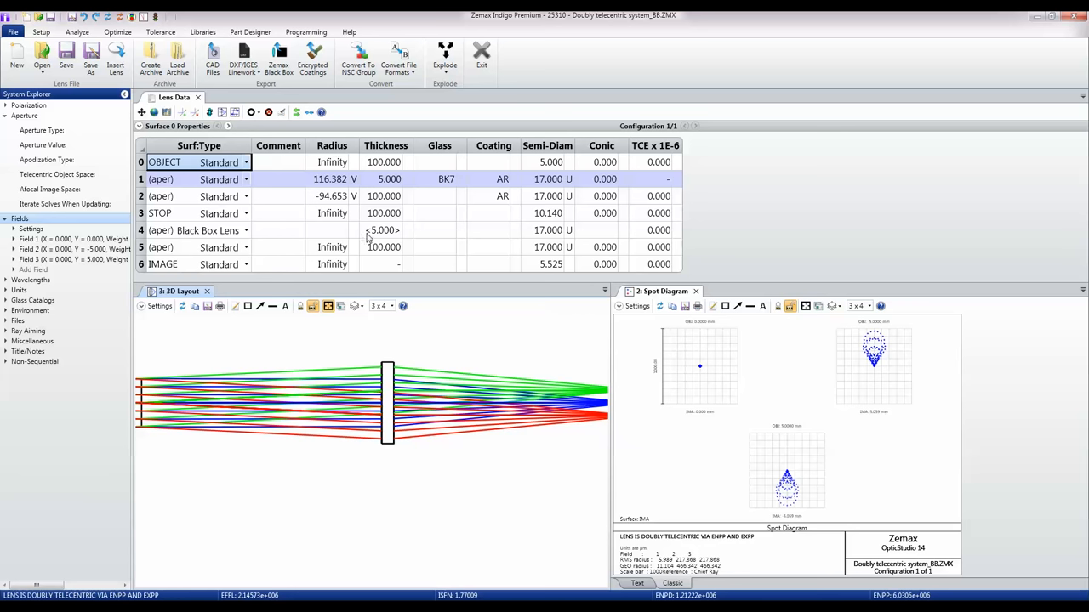
{"action": "left_click", "coordinate": [386, 230]}
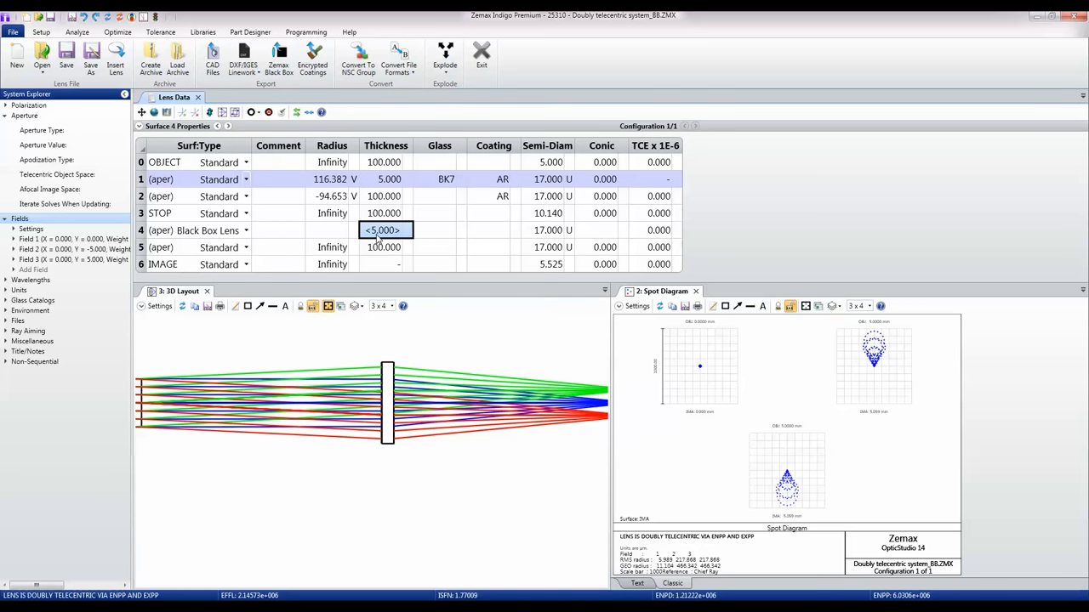
{"action": "mouse_move", "coordinate": [703, 389]}
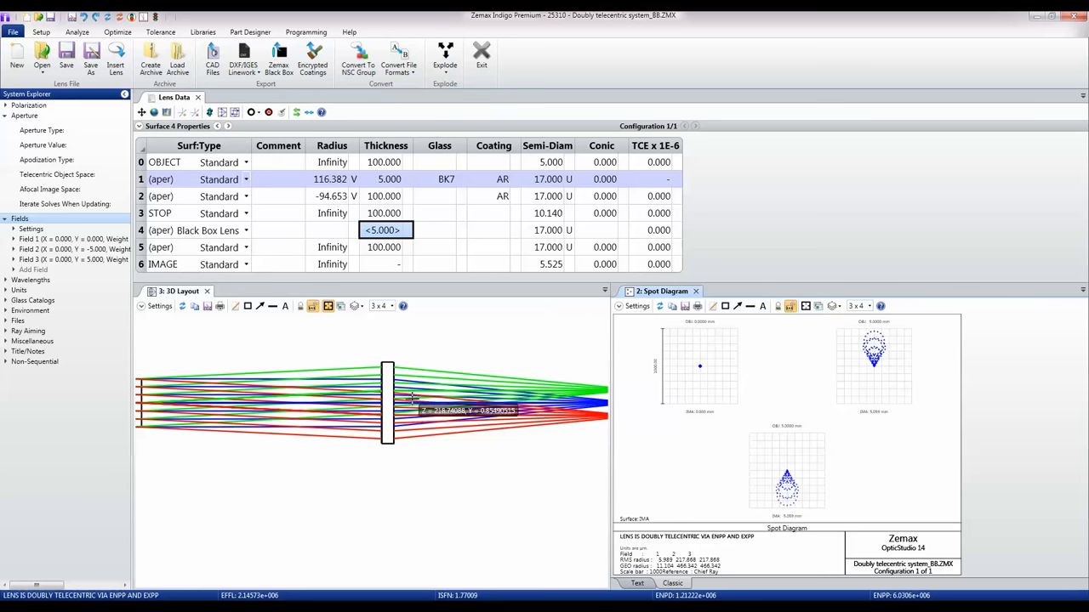
{"action": "mouse_move", "coordinate": [370, 430]}
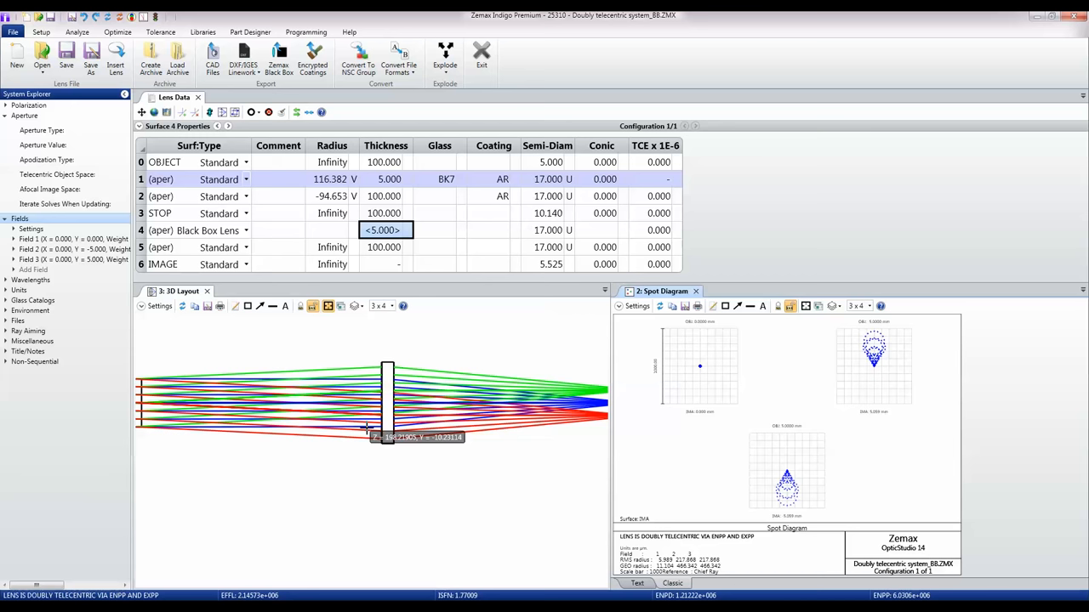
{"action": "mouse_move", "coordinate": [400, 425]}
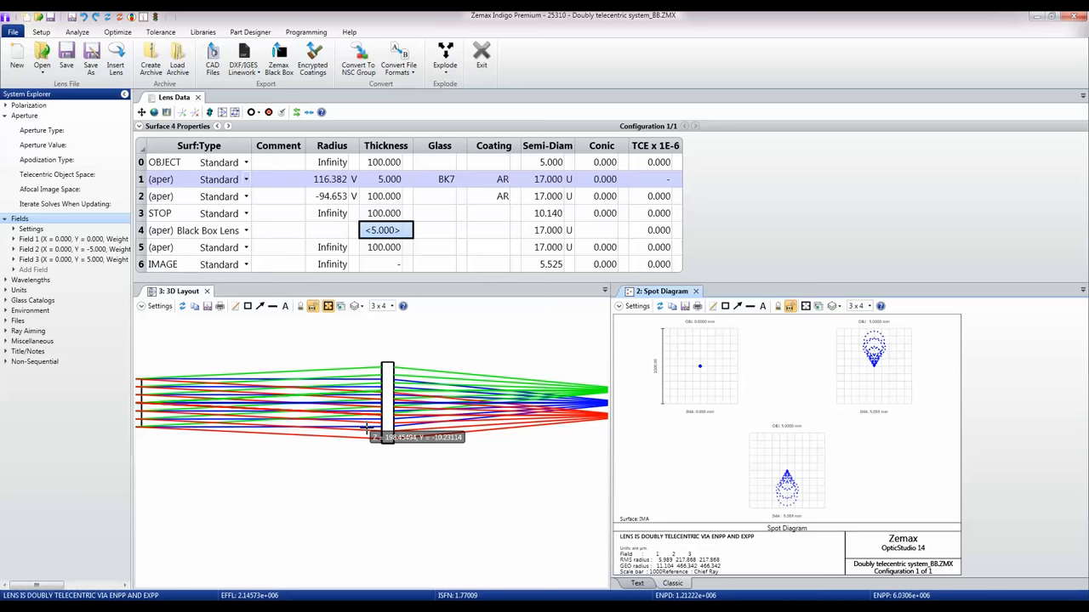